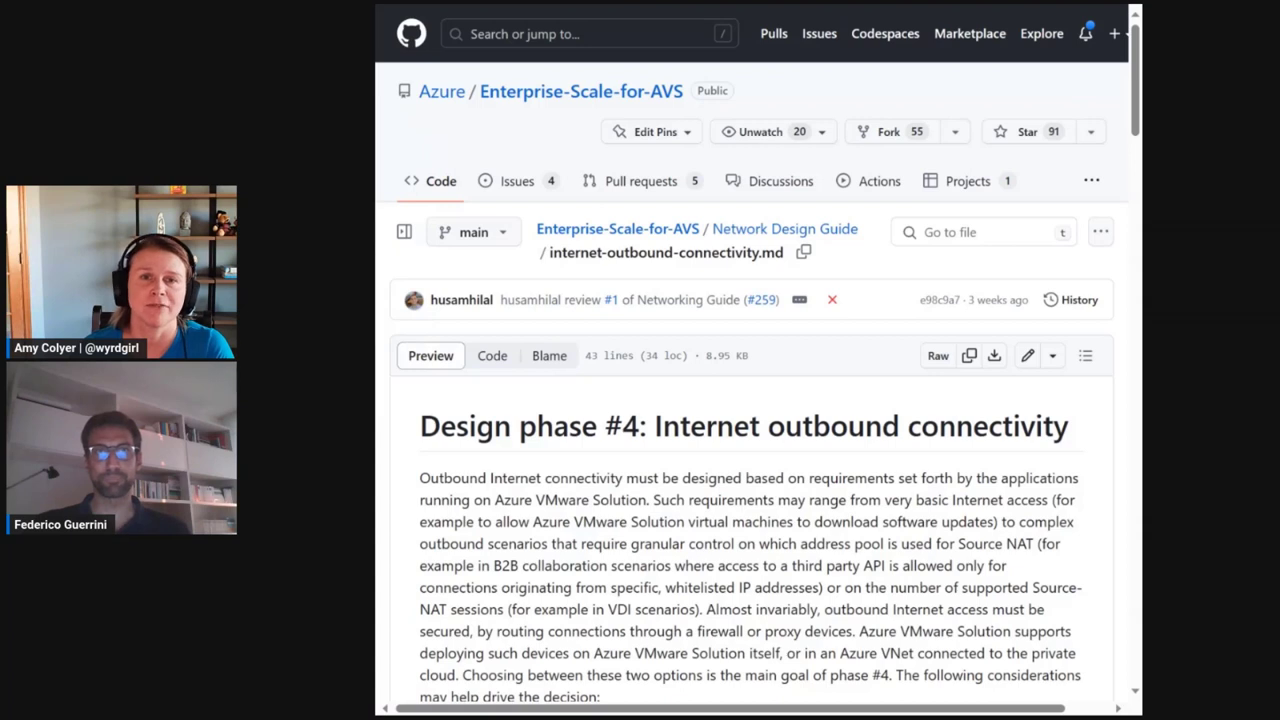
mouse_move(1125, 110)
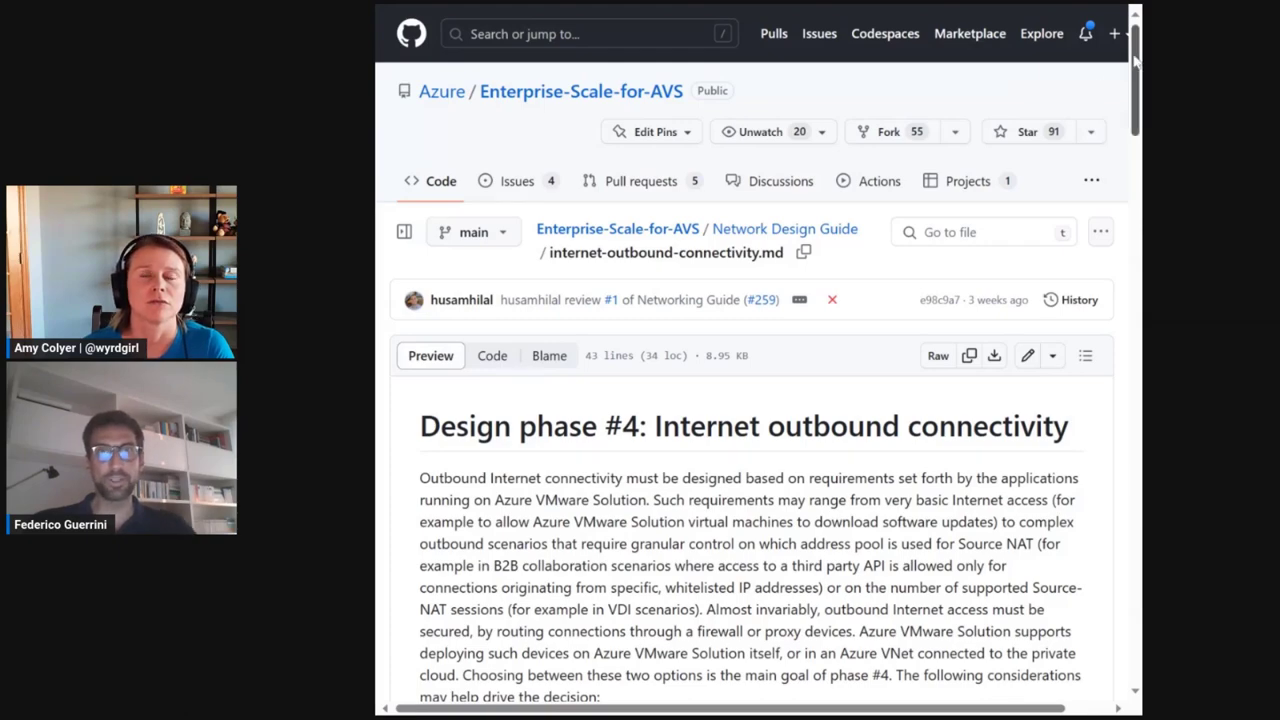
scroll("down", 3)
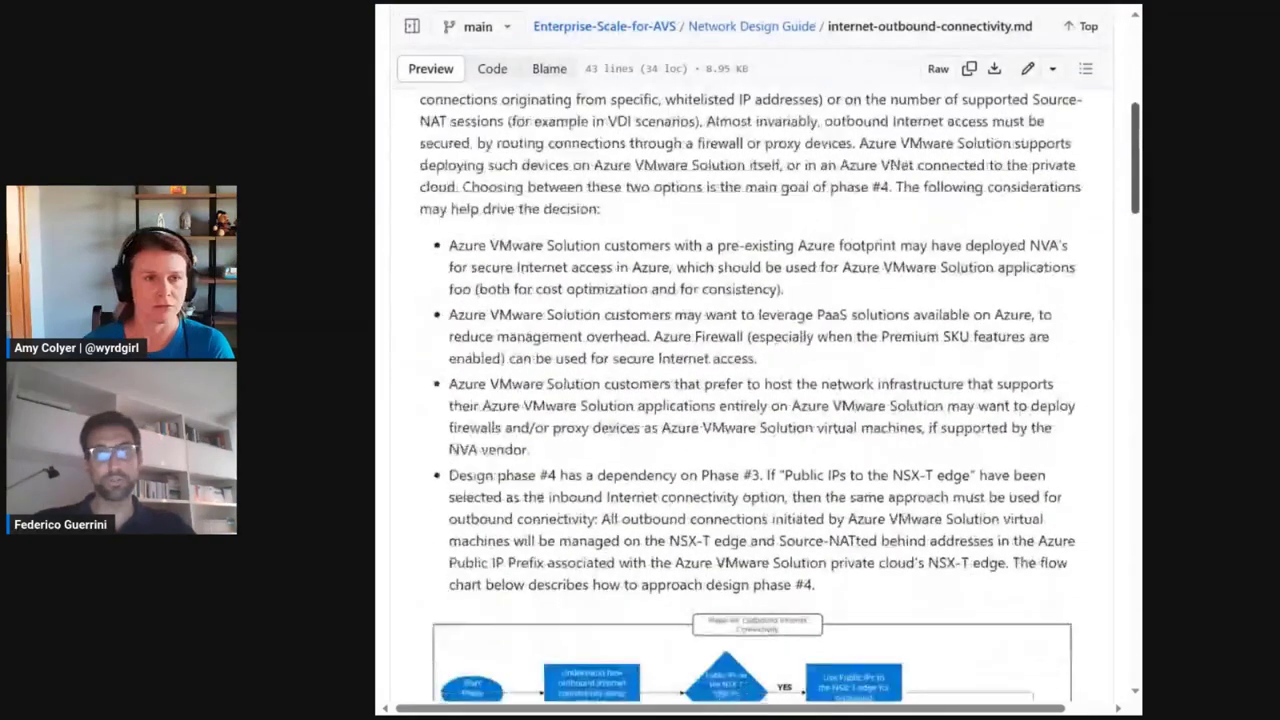
scroll("down", 3)
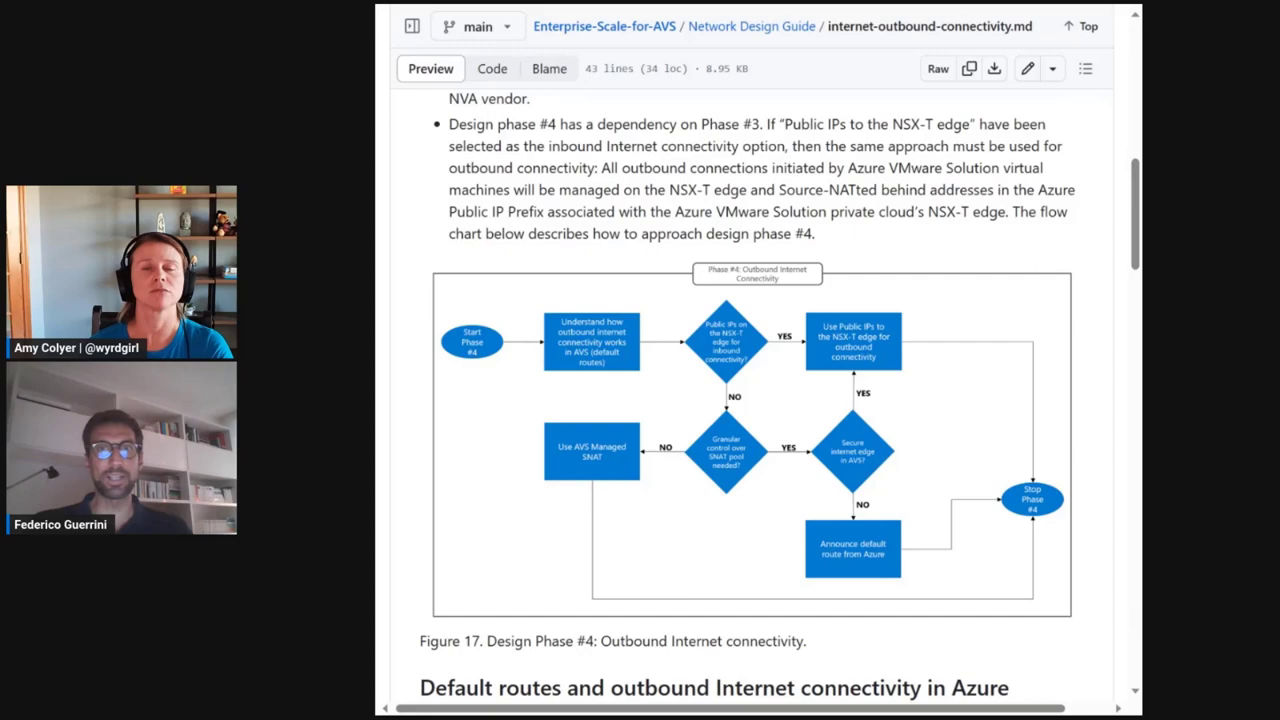
scroll("down", 3)
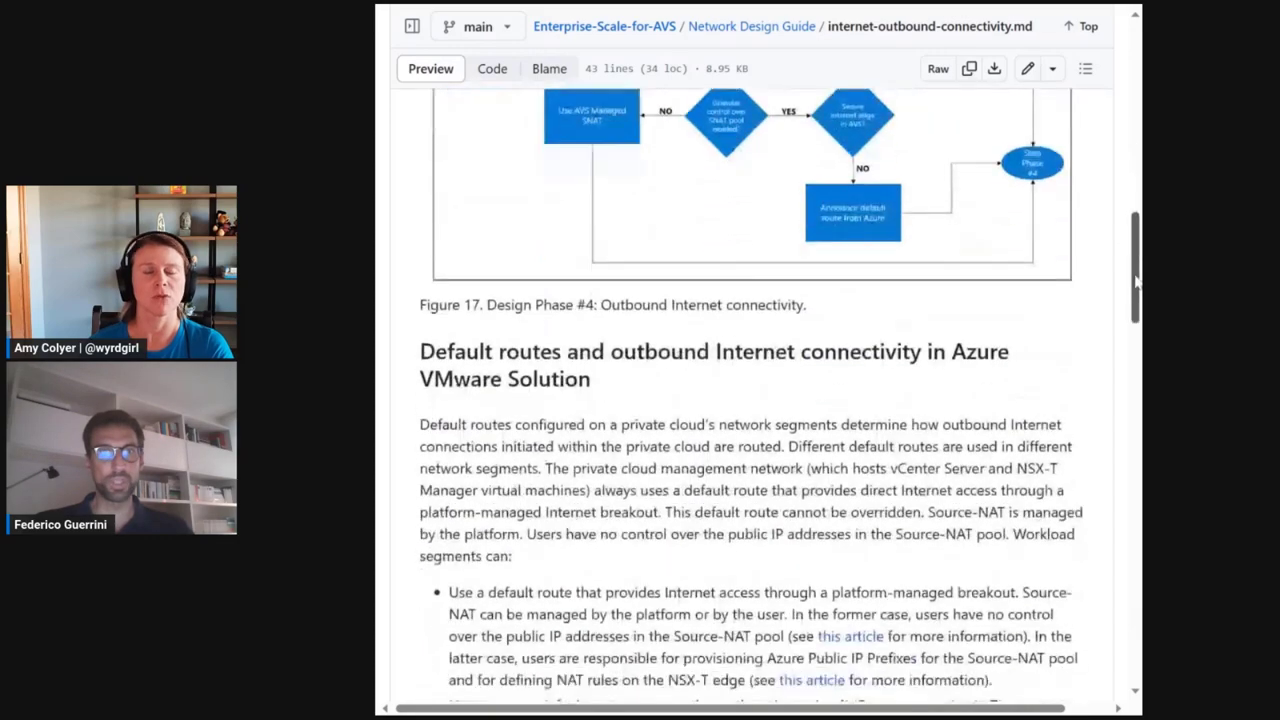
scroll("down", 3)
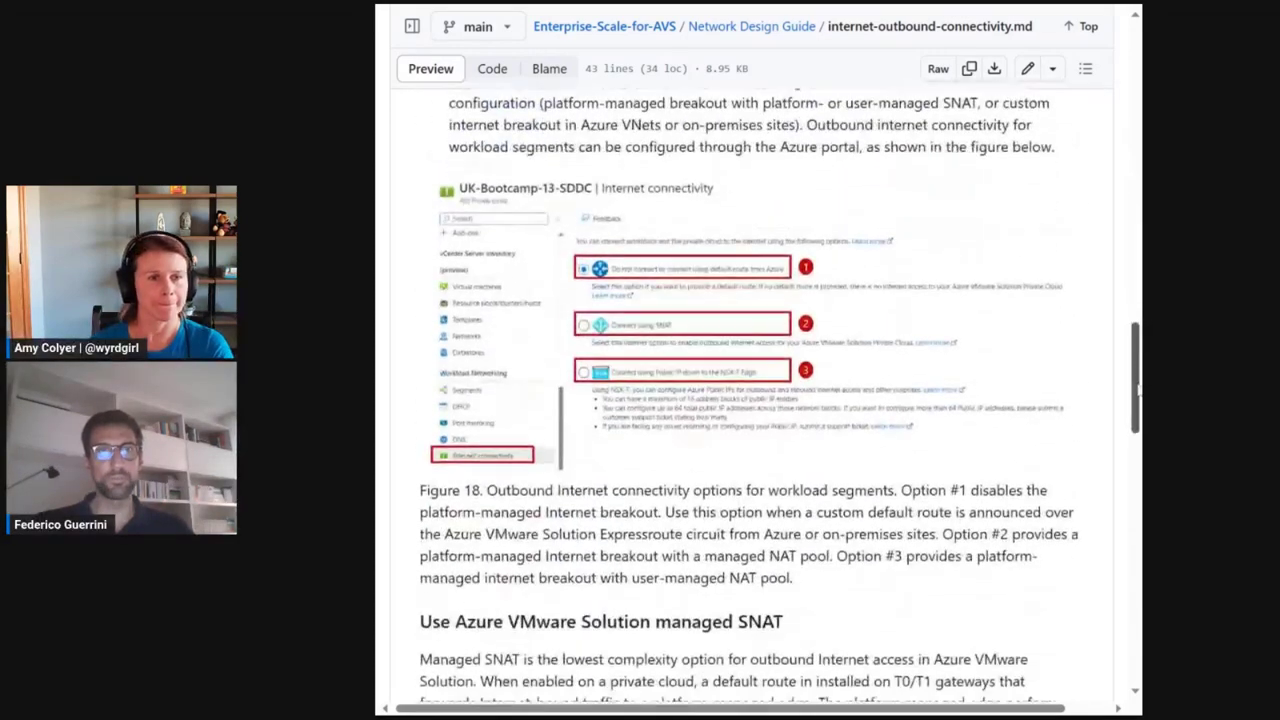